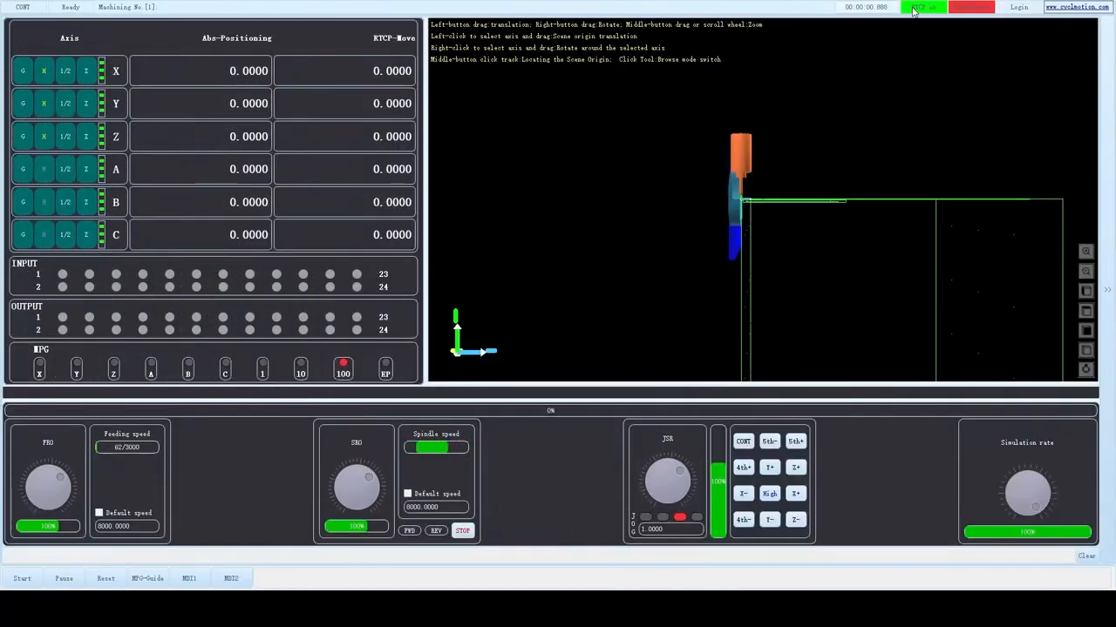
Step: Switch RTCP off from the status indicator at the top of the window
{"action": "left_click", "coordinate": [922, 7]}
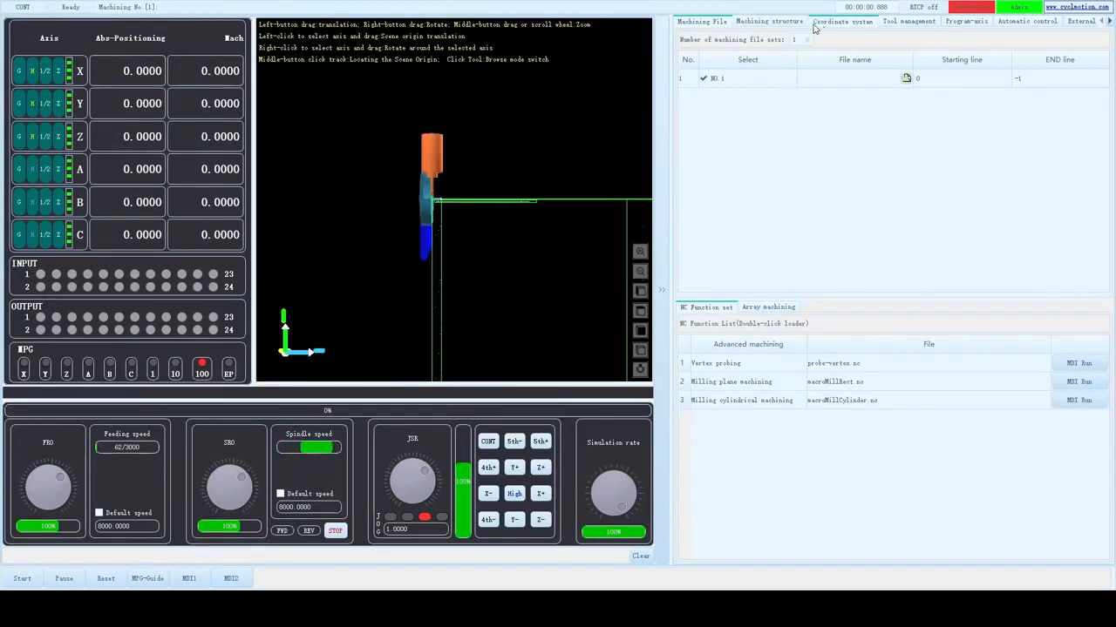
Step: Show the Machining structure settings for the BA dual-turntable model with a 200 turntable span
{"action": "left_click", "coordinate": [769, 21]}
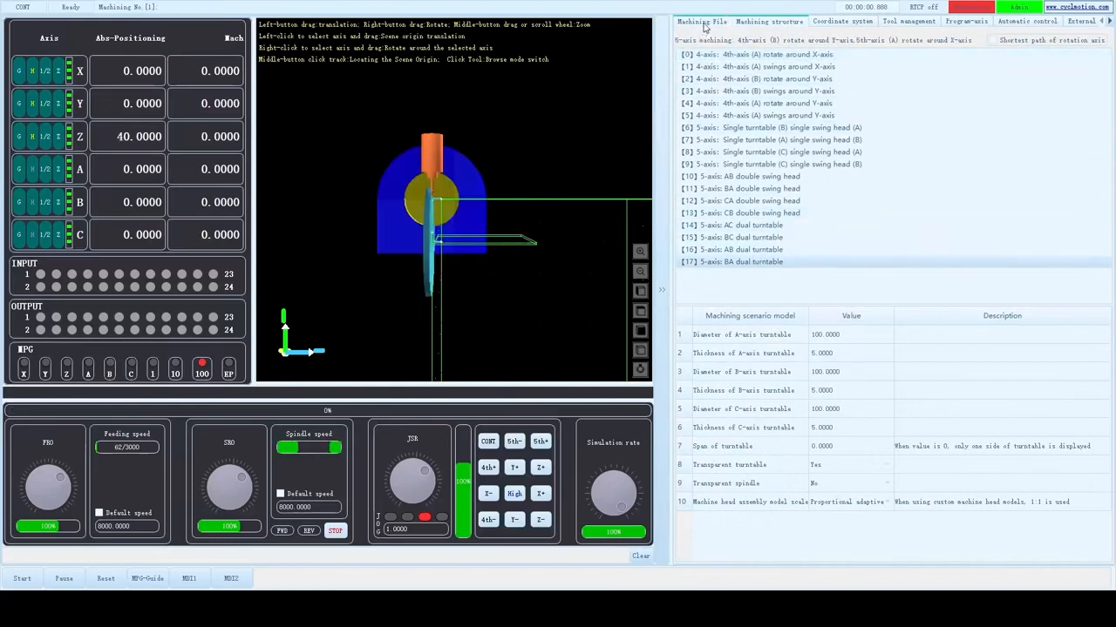
{"action": "left_click", "coordinate": [701, 21]}
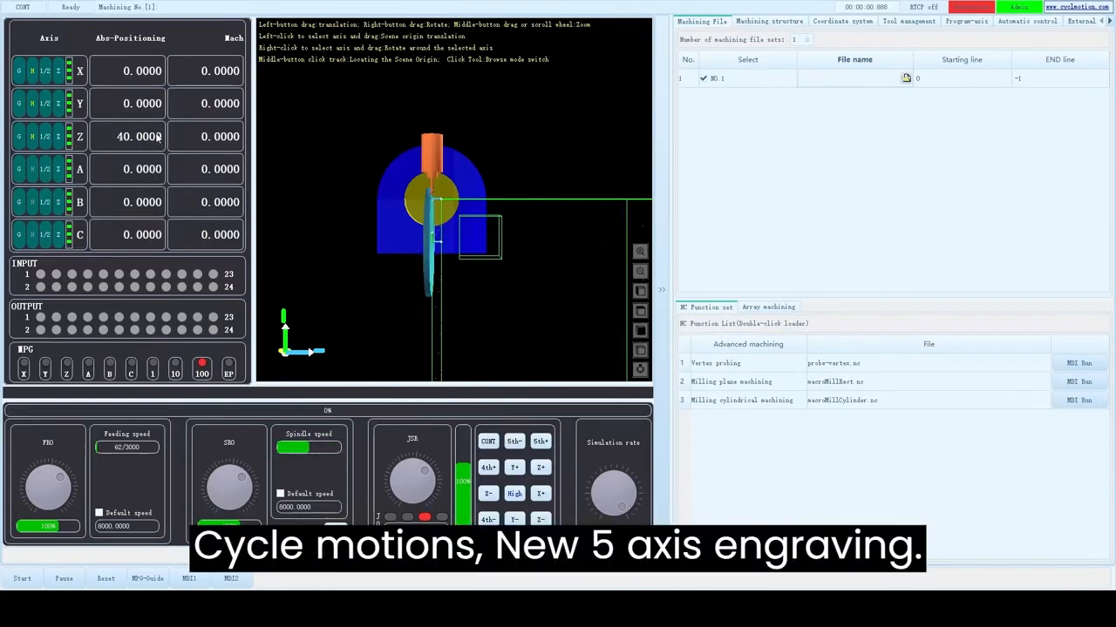
{"action": "left_click", "coordinate": [767, 20]}
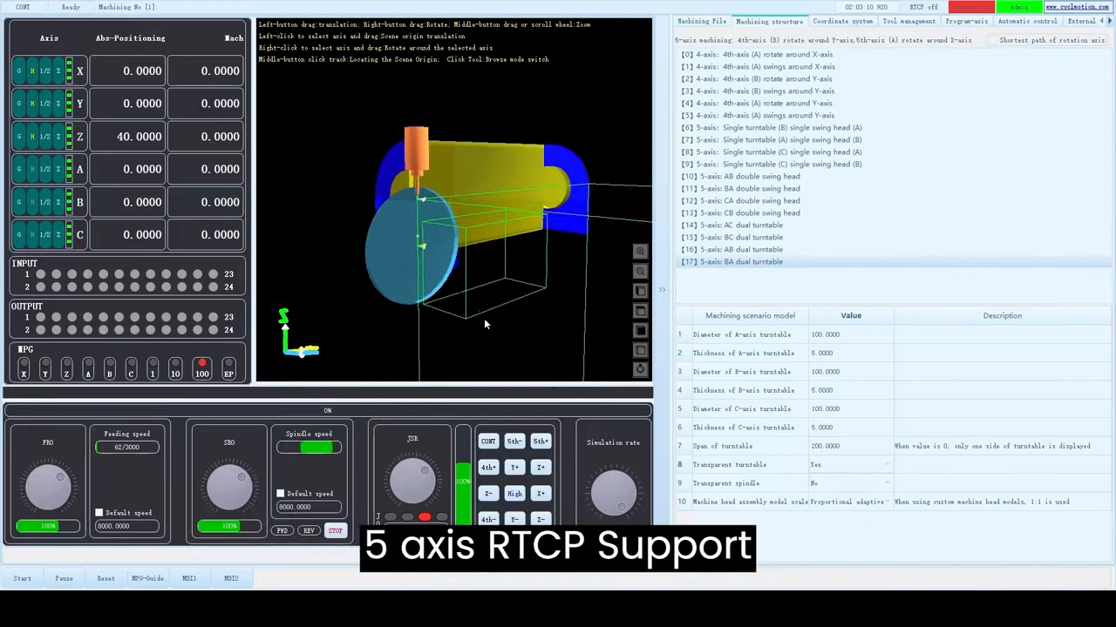
Step: Review the coordinate system offsets, then return to the structure settings with the turntable opaque
{"action": "left_click", "coordinate": [842, 21]}
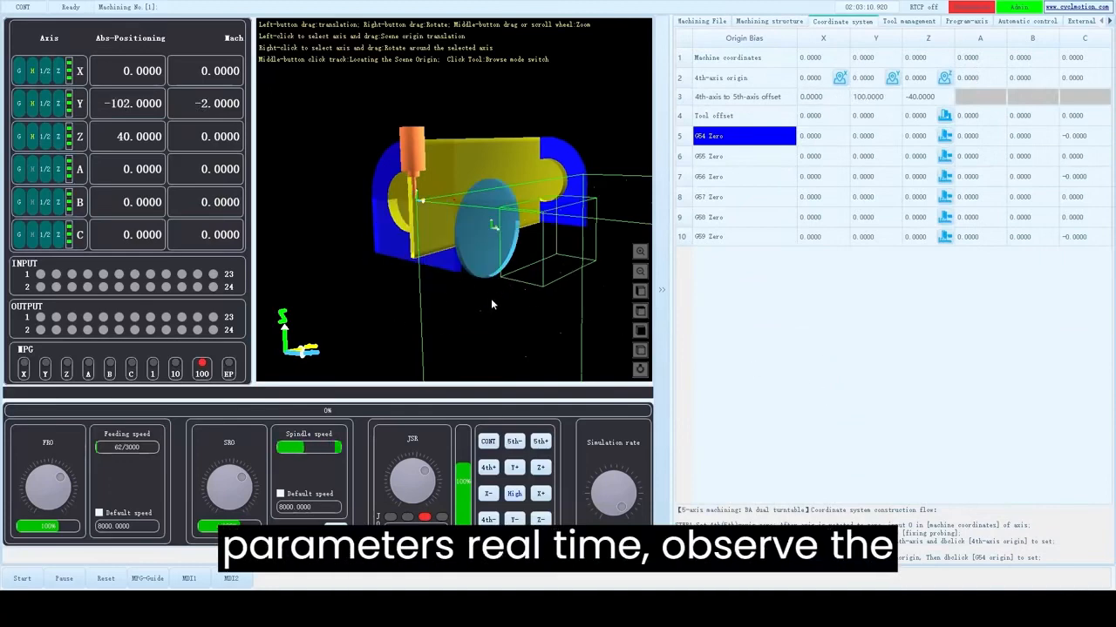
{"action": "left_click", "coordinate": [768, 21]}
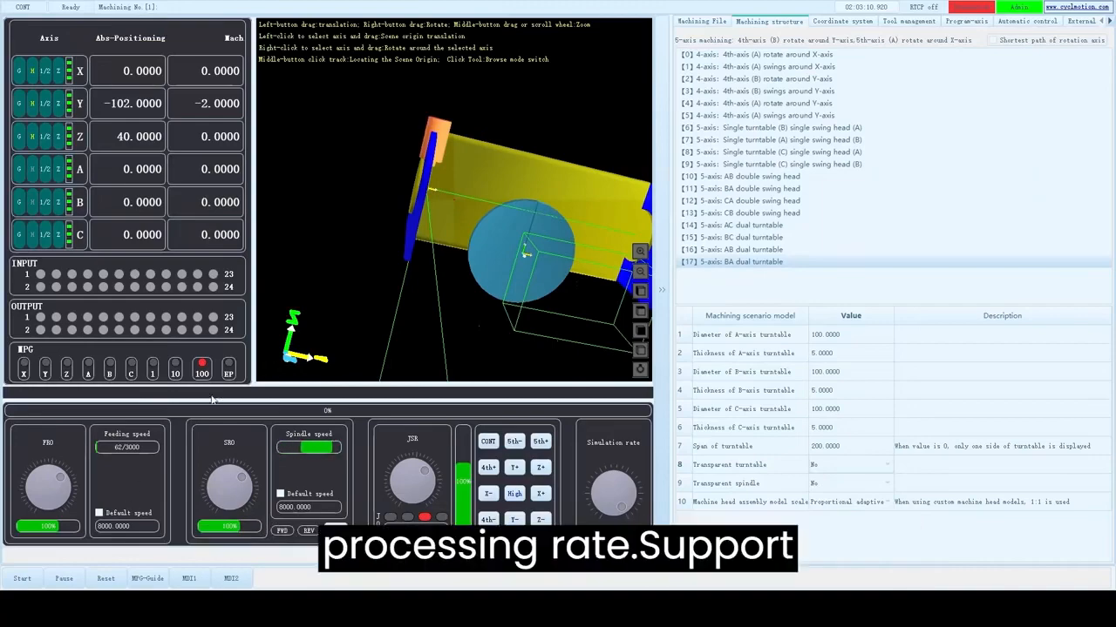
Step: Start the engraving simulation with RTCP on and show the coordinate system offsets
{"action": "left_click", "coordinate": [22, 577]}
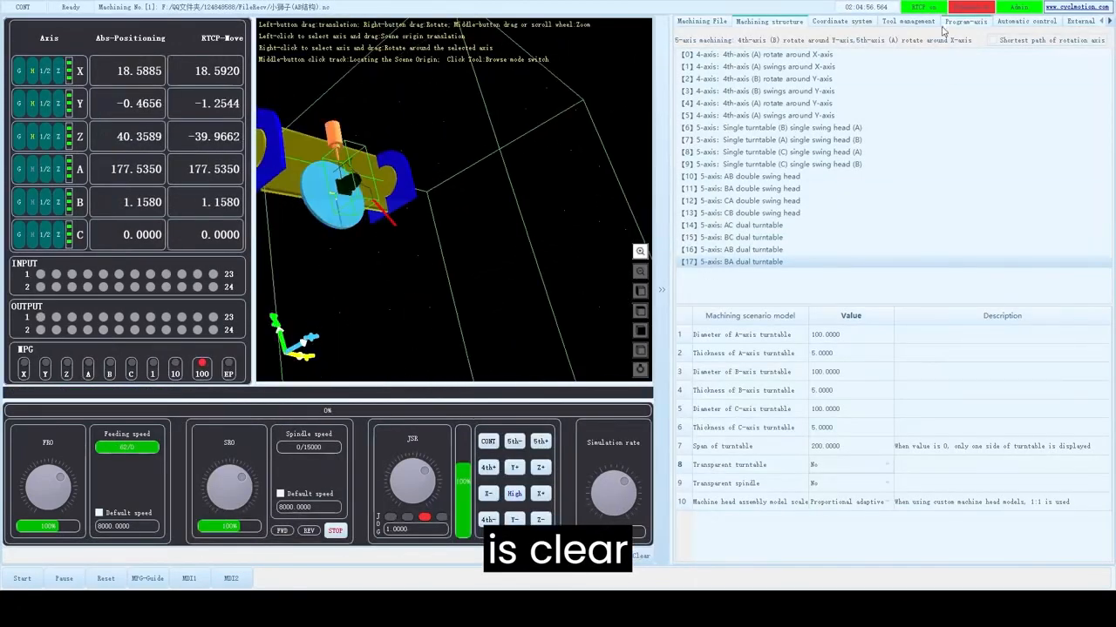
{"action": "left_click", "coordinate": [841, 21]}
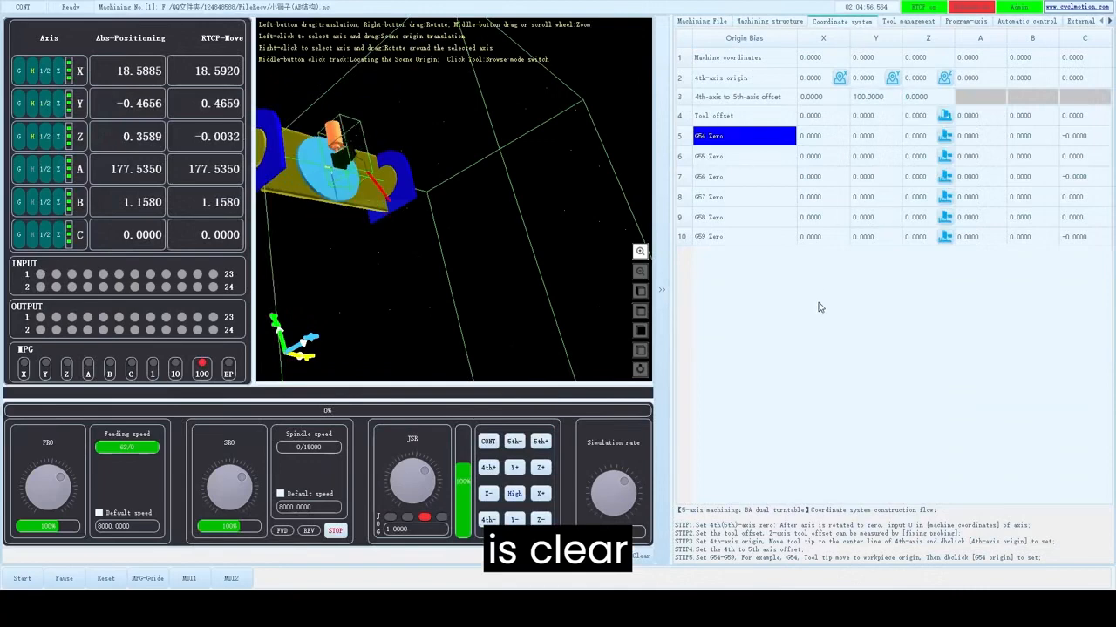